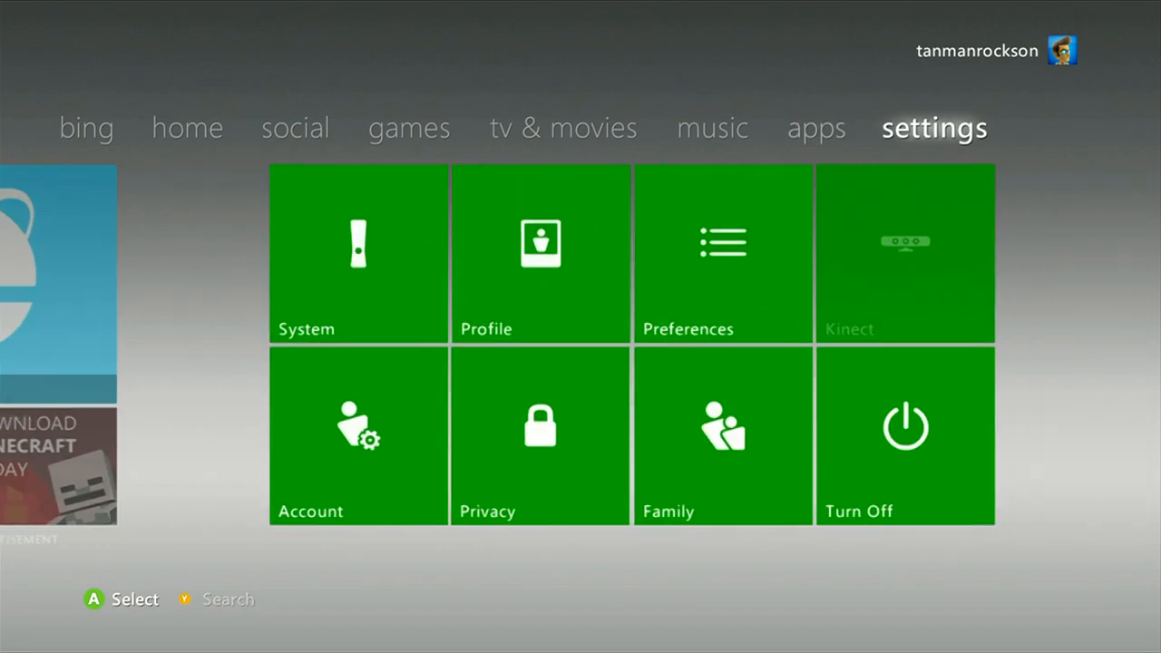
Navigate Settings > System > Storage to the memory unit's Clear System Cache maintenance prompt
left_click(358, 254)
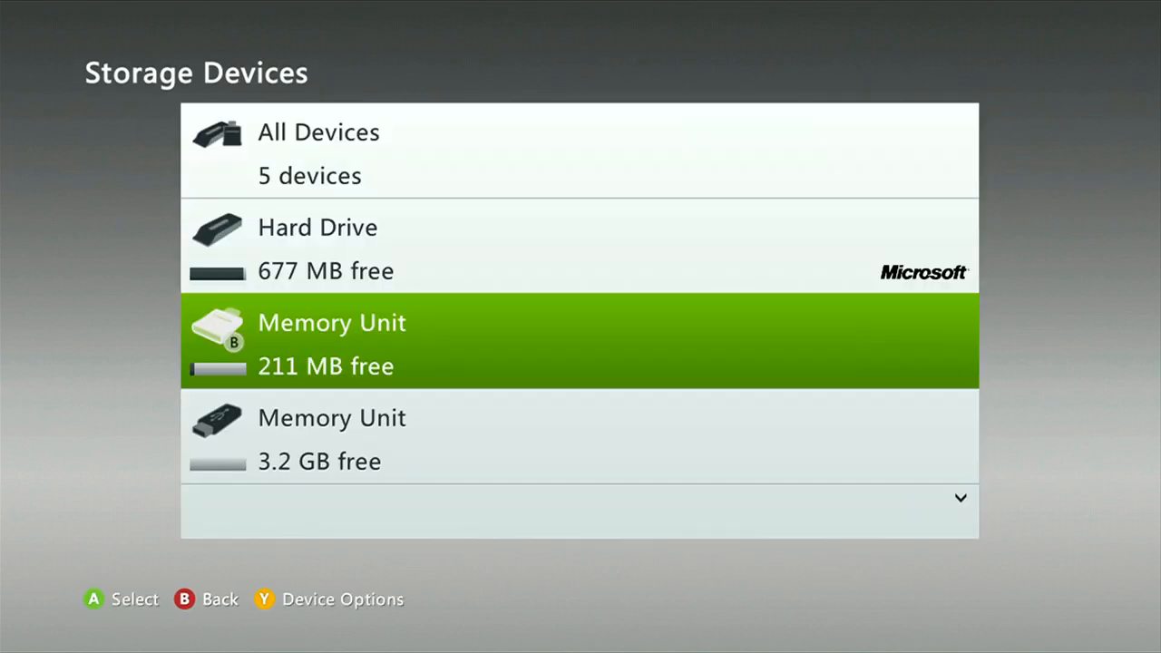
scroll("down", 3)
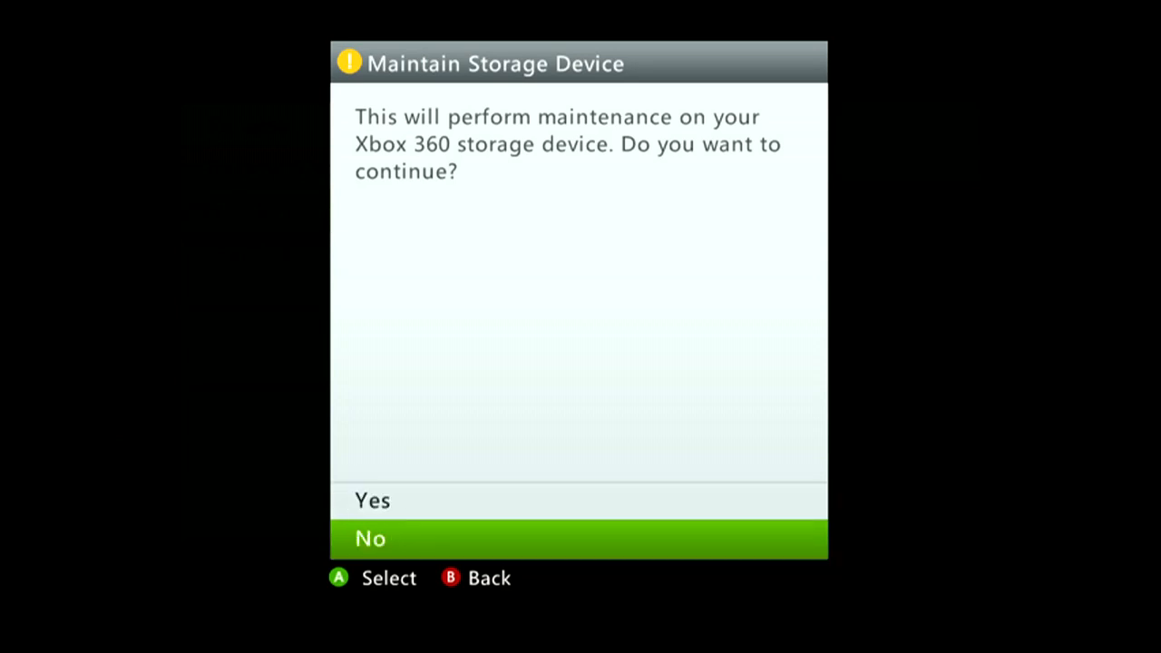
Confirm Yes to clear the 16 GB memory unit's system cache, then return to Storage Devices
left_click(579, 539)
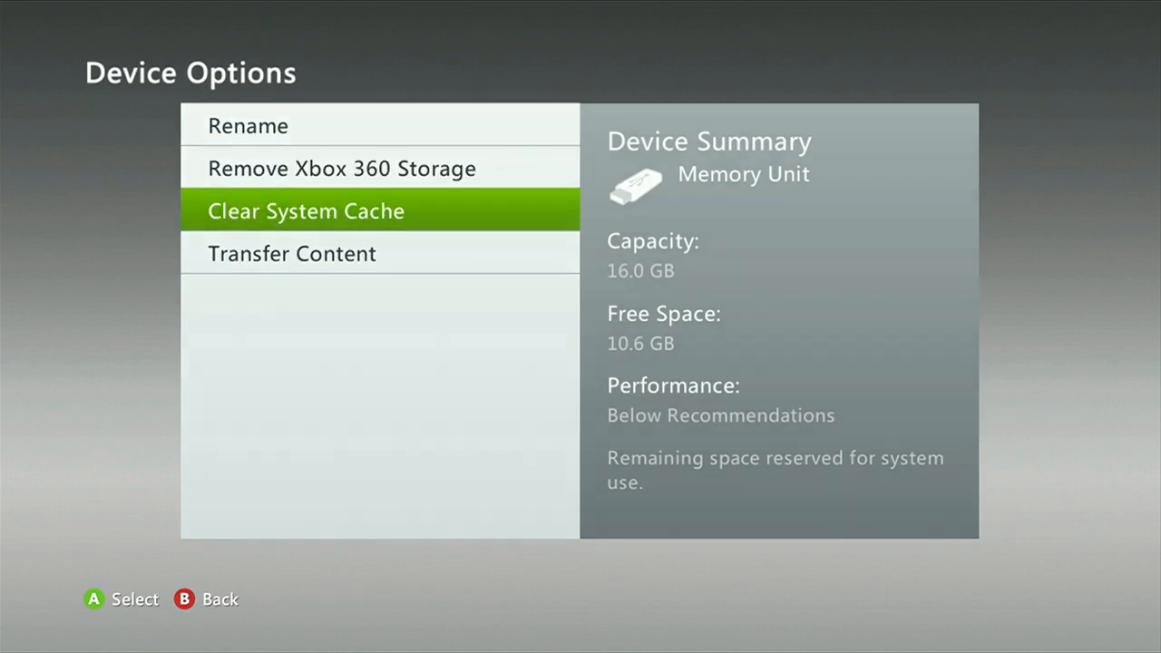
key("b")
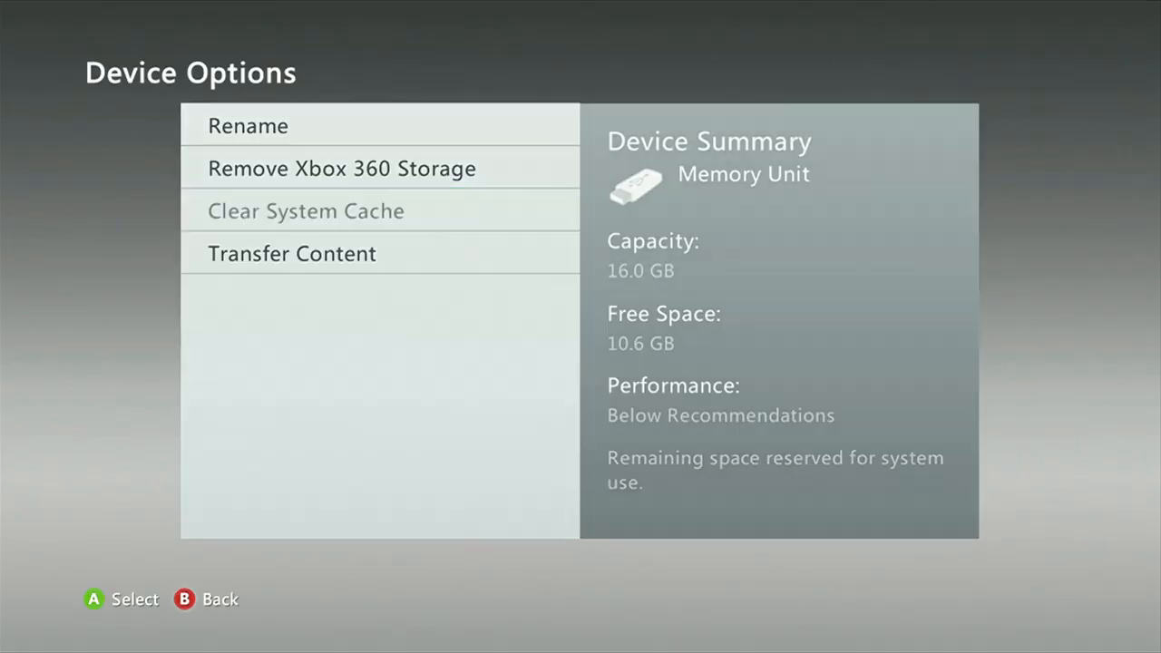
key("B")
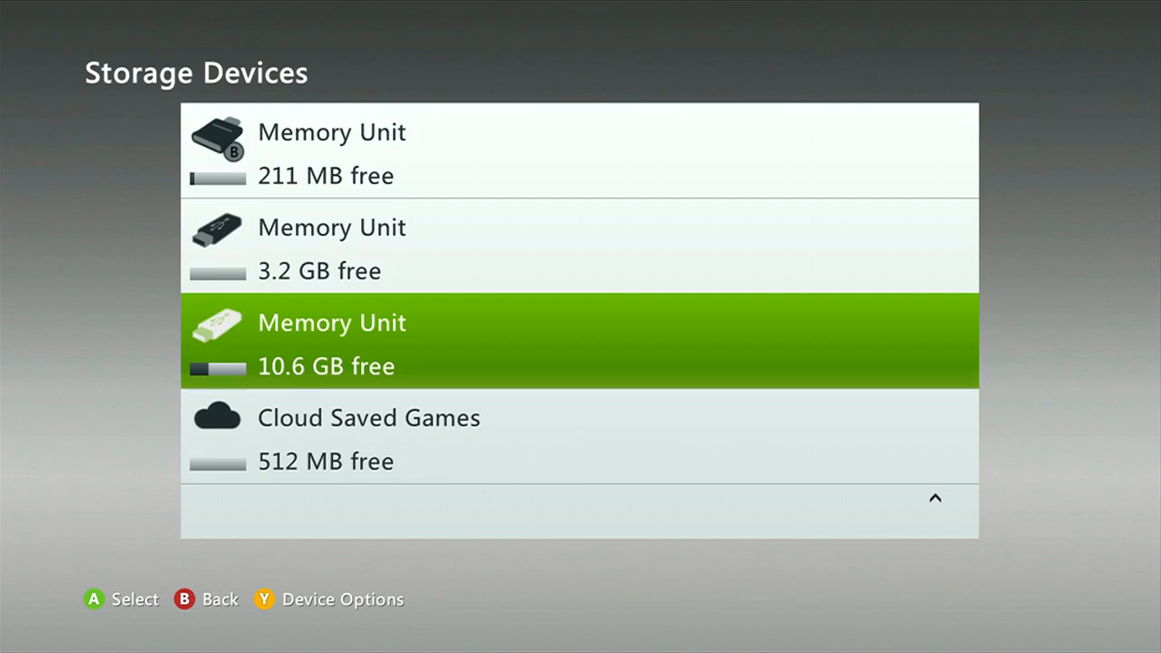
Leave settings for the dashboard and reach the Sign In or Out profile screen
key("B")
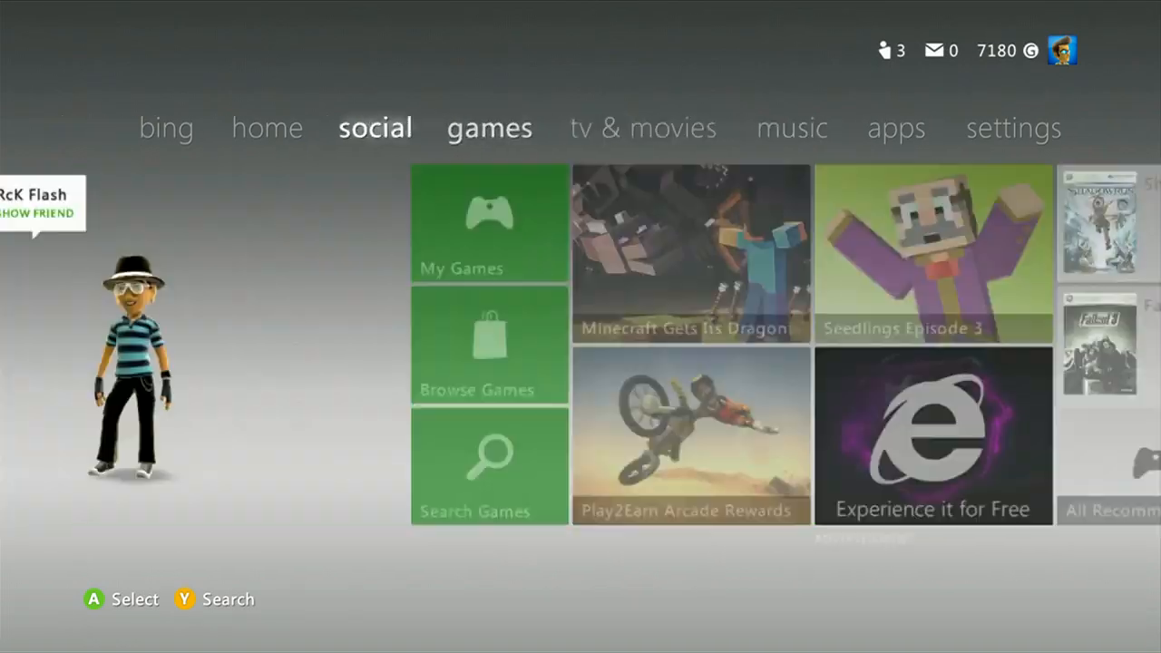
key("guide")
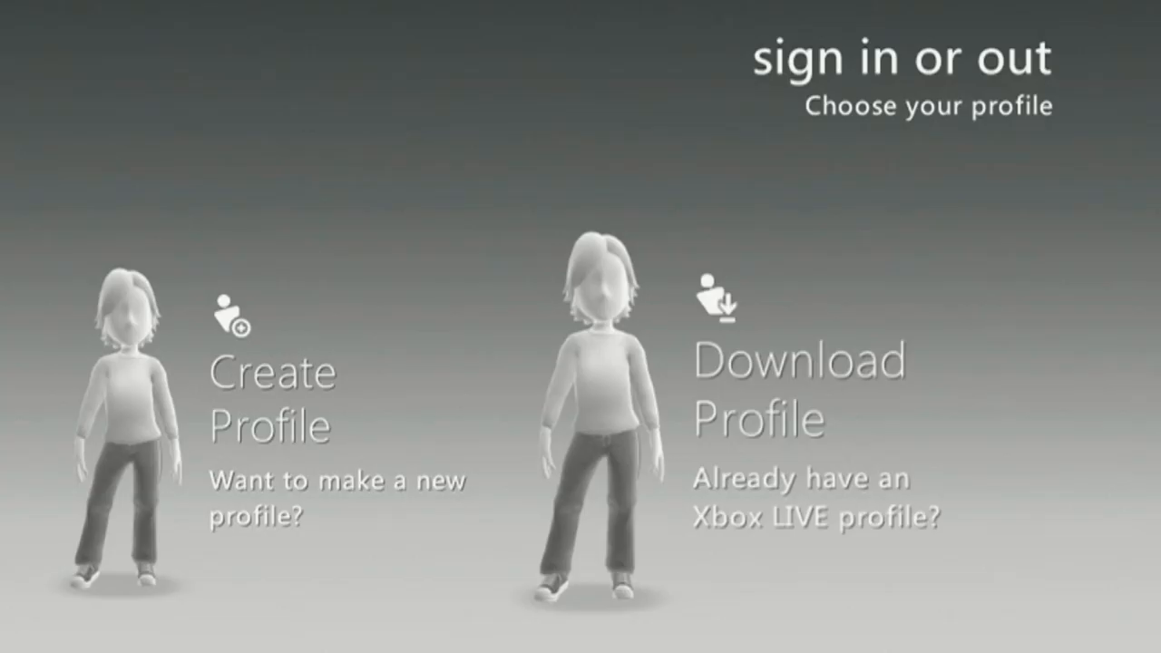
Download the existing Xbox LIVE profile to this console and return to the games hub
left_click(798, 391)
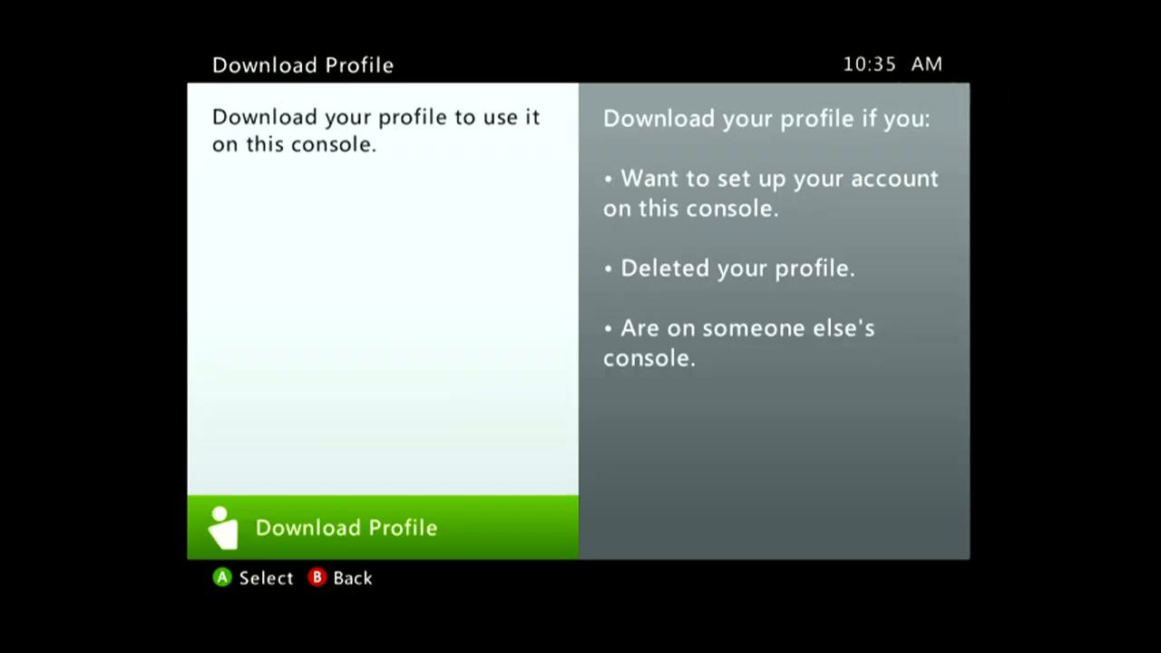
left_click(345, 526)
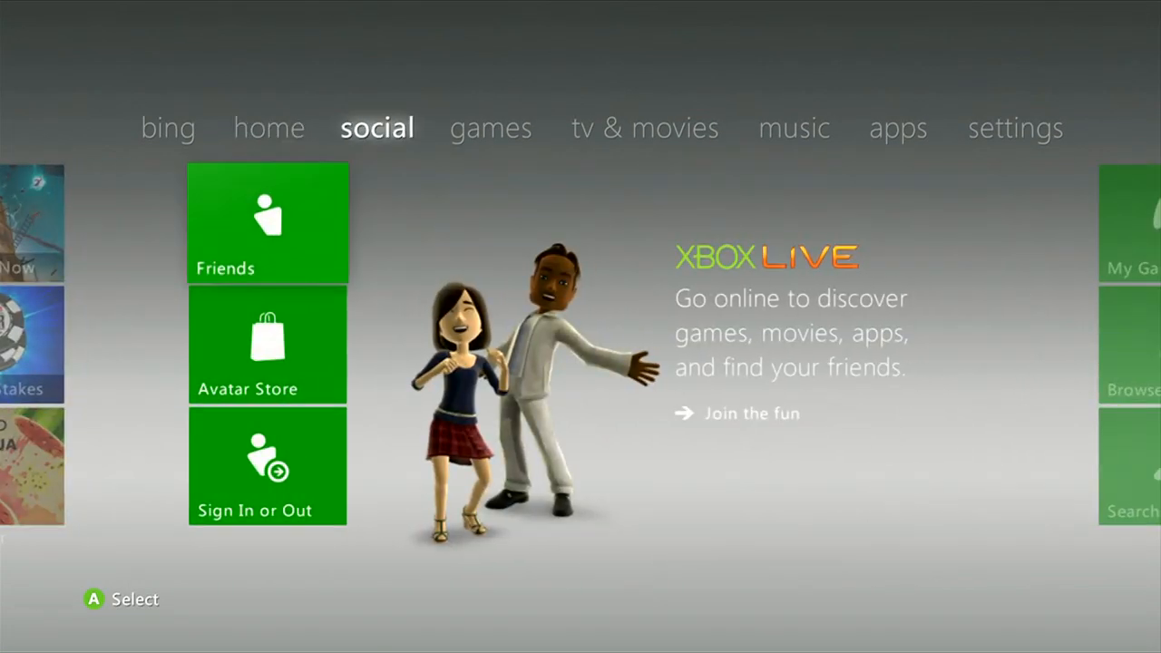
left_click(490, 127)
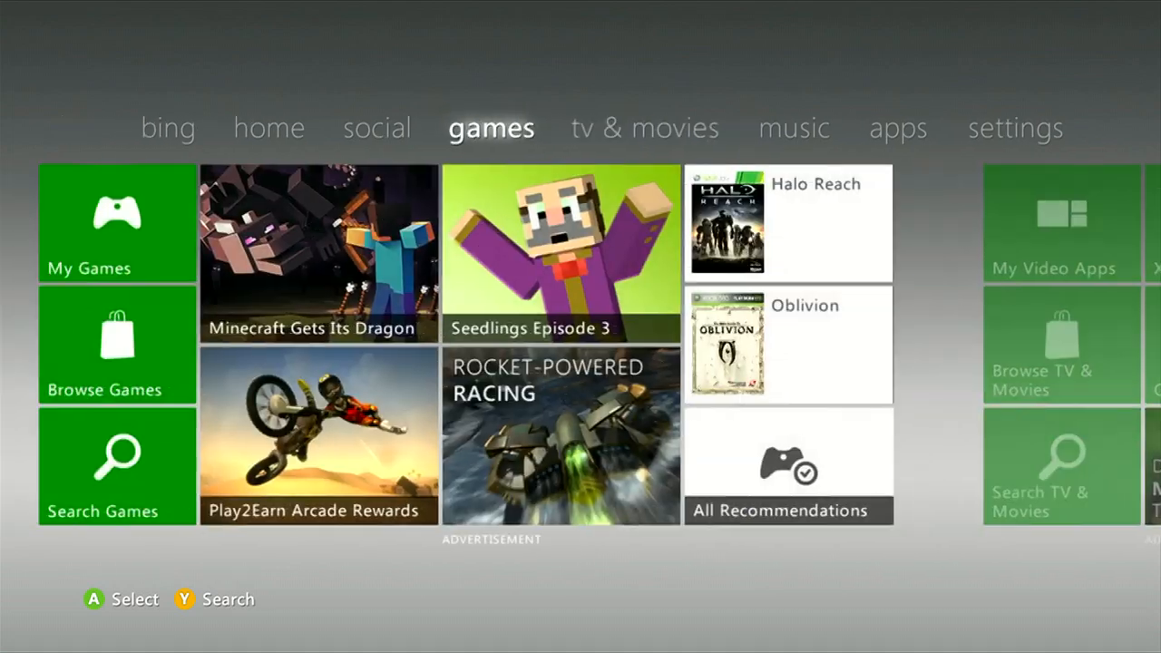